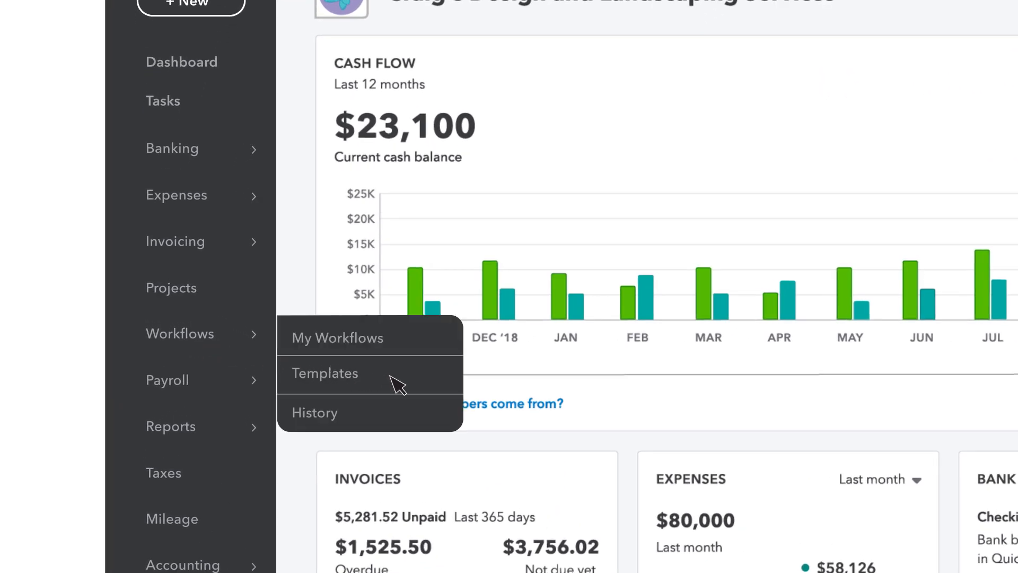
Show the ready-made workflow templates page from the Workflows menu
left_click(324, 372)
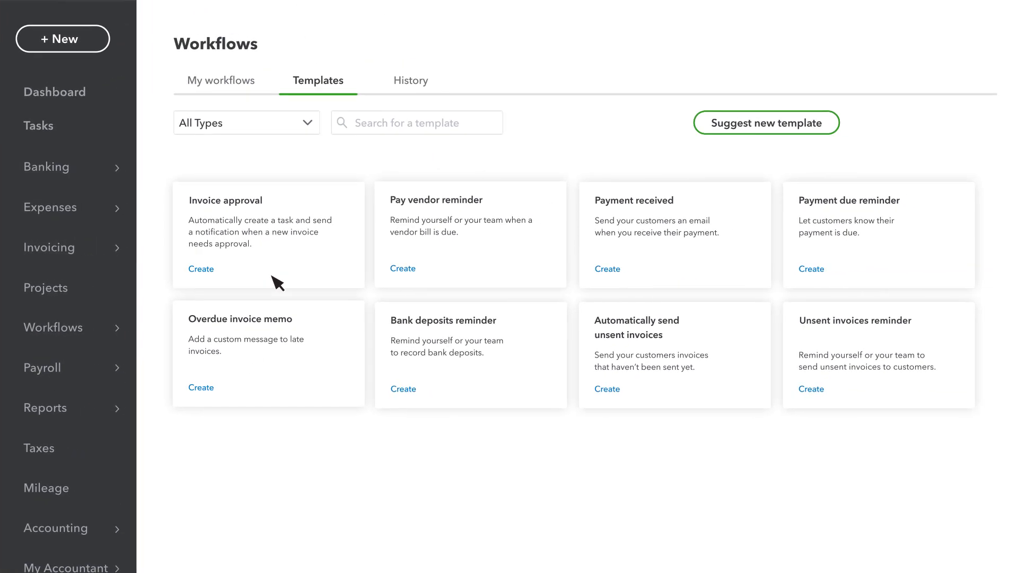
Create 'Invoice approval over $500' from the template with Condition #1 invoice amount ≥ 500
left_click(200, 268)
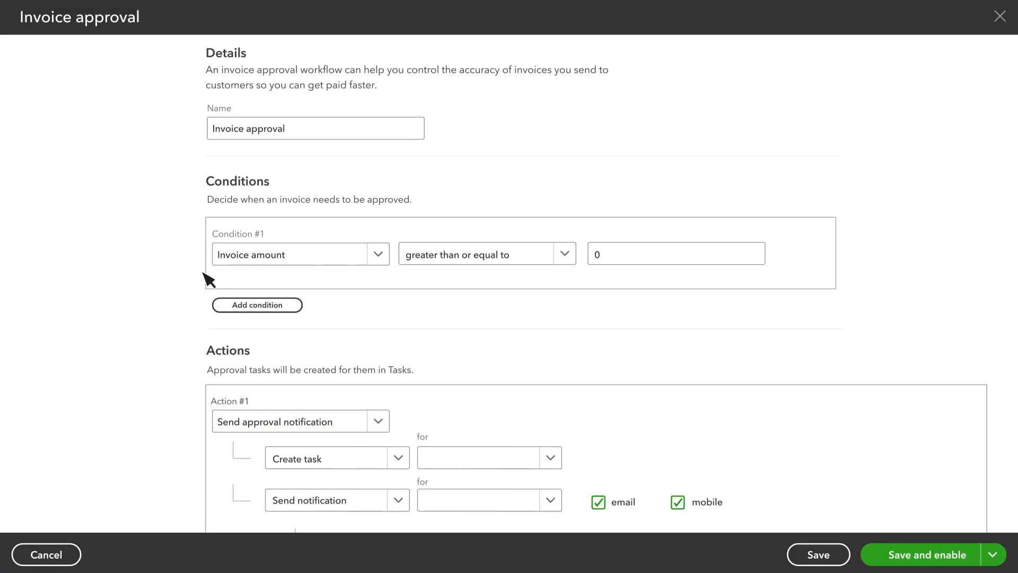
mouse_move(253, 233)
type(" over $500")
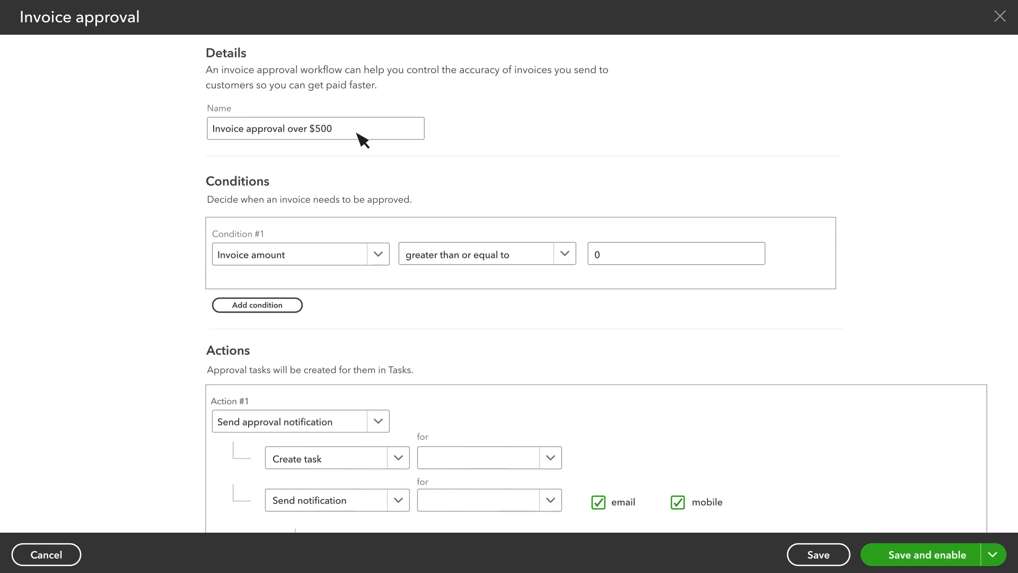
mouse_move(332, 160)
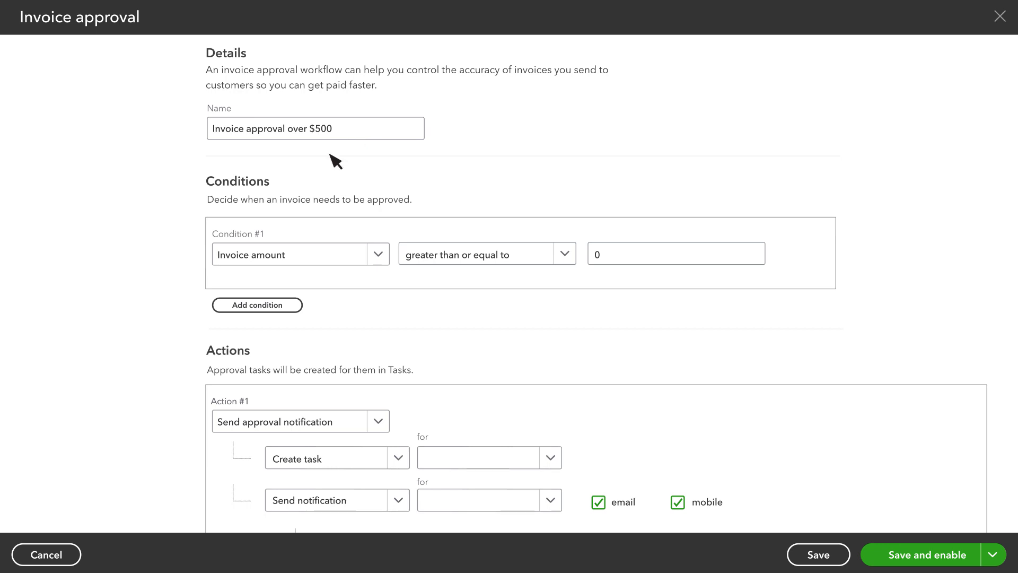
mouse_move(227, 248)
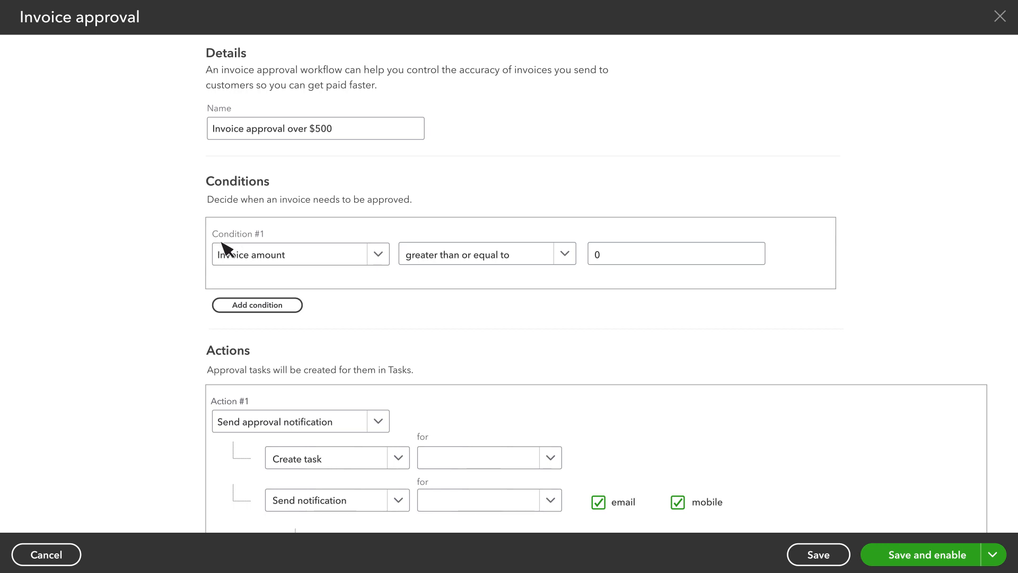
mouse_move(264, 248)
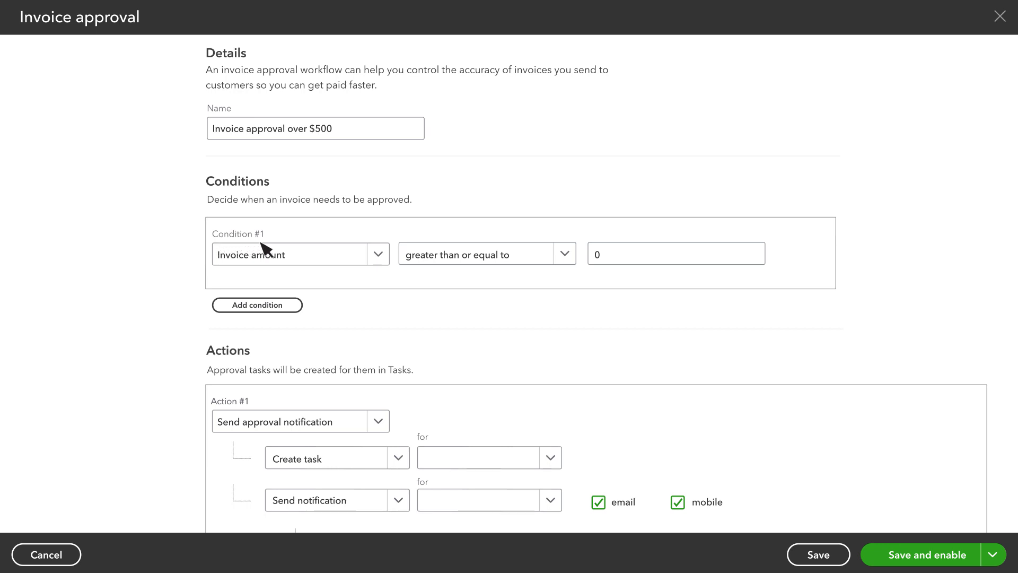
mouse_move(352, 262)
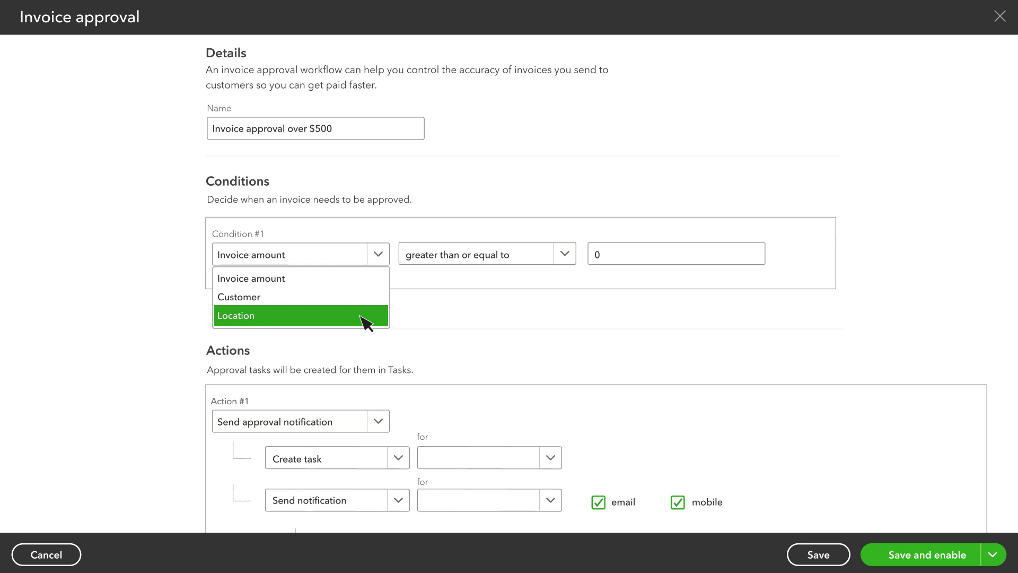
mouse_move(367, 279)
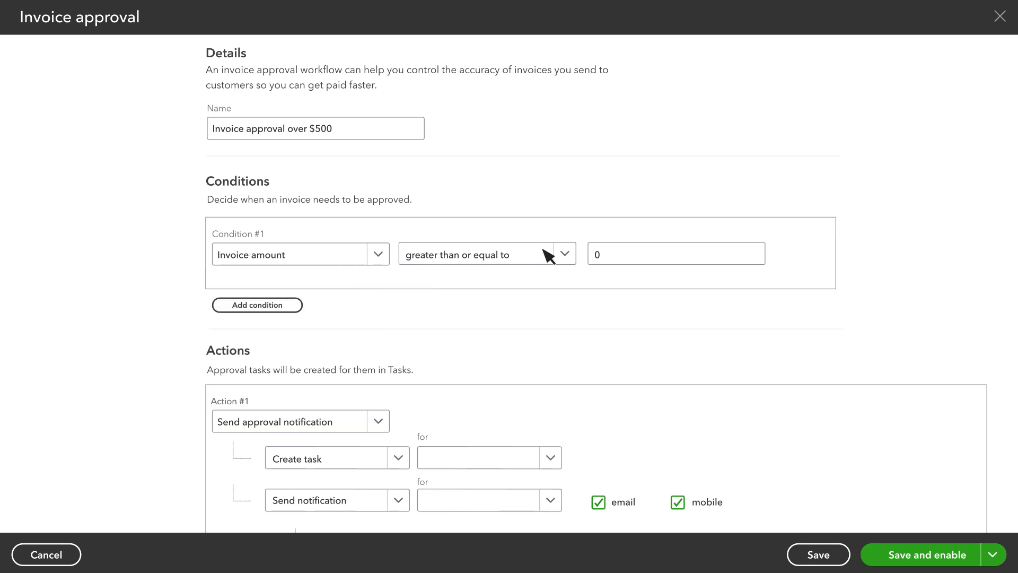
left_click(563, 254)
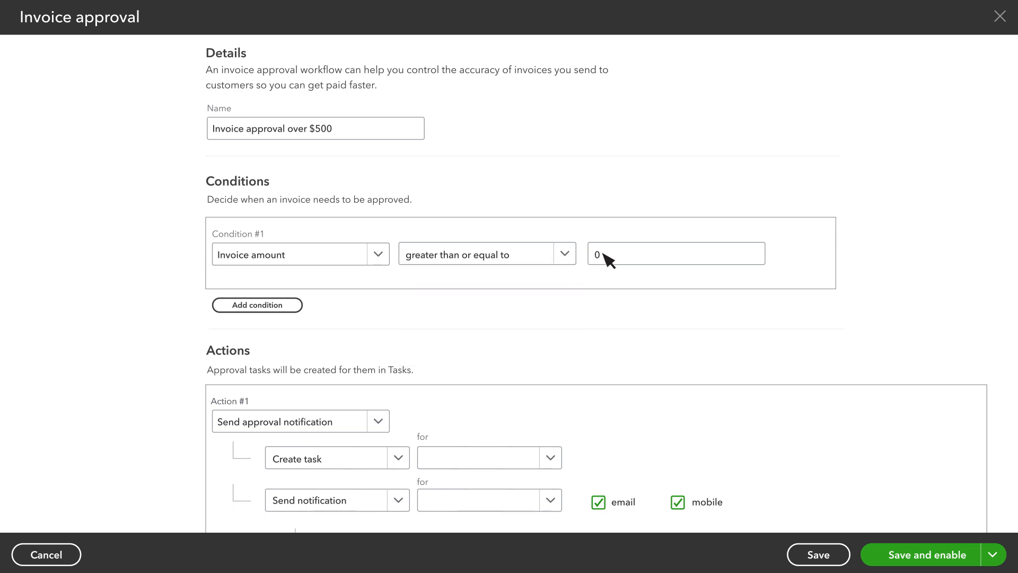
type("500")
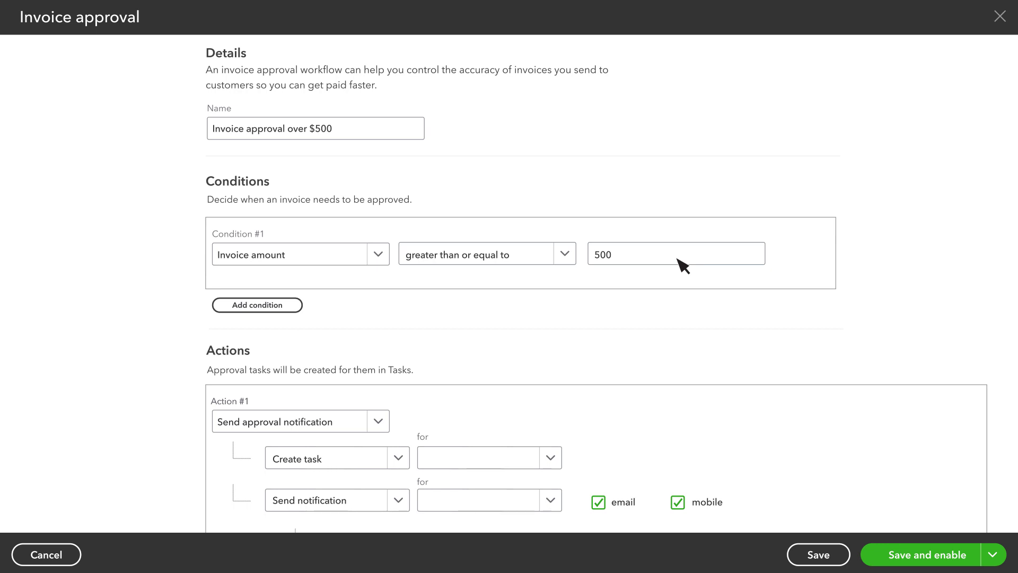
mouse_move(360, 305)
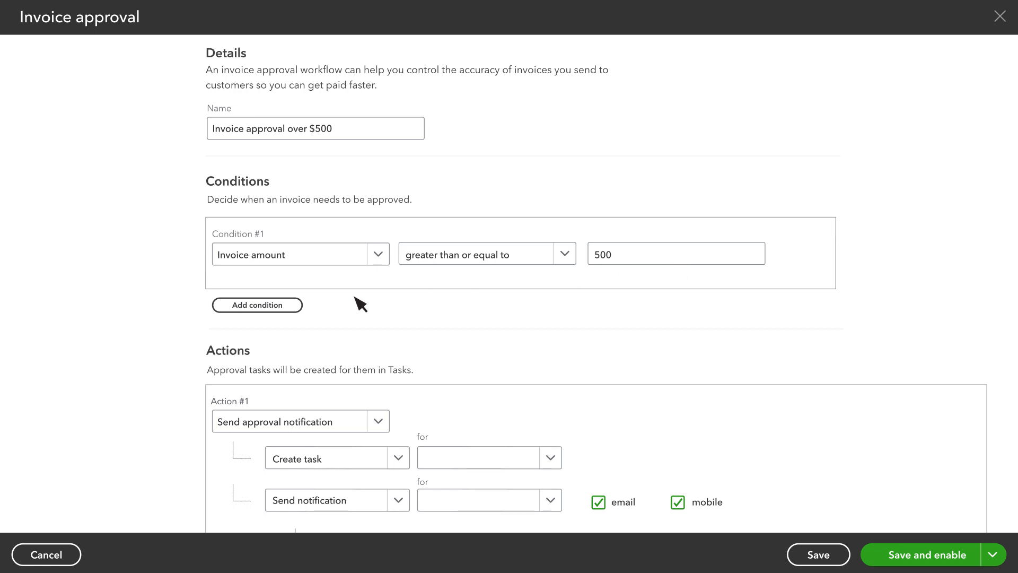
mouse_move(276, 316)
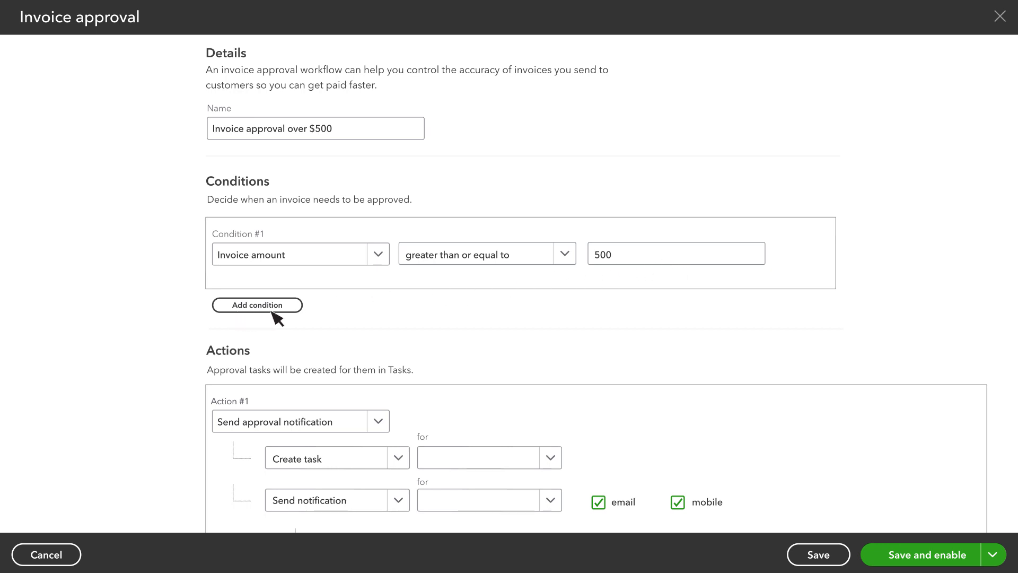
mouse_move(296, 319)
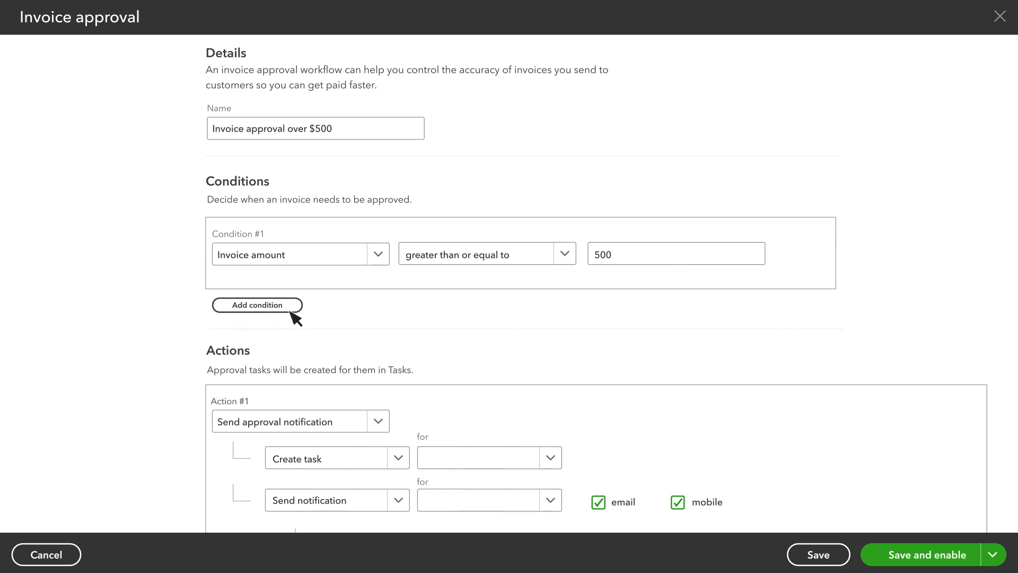
scroll("down", 3)
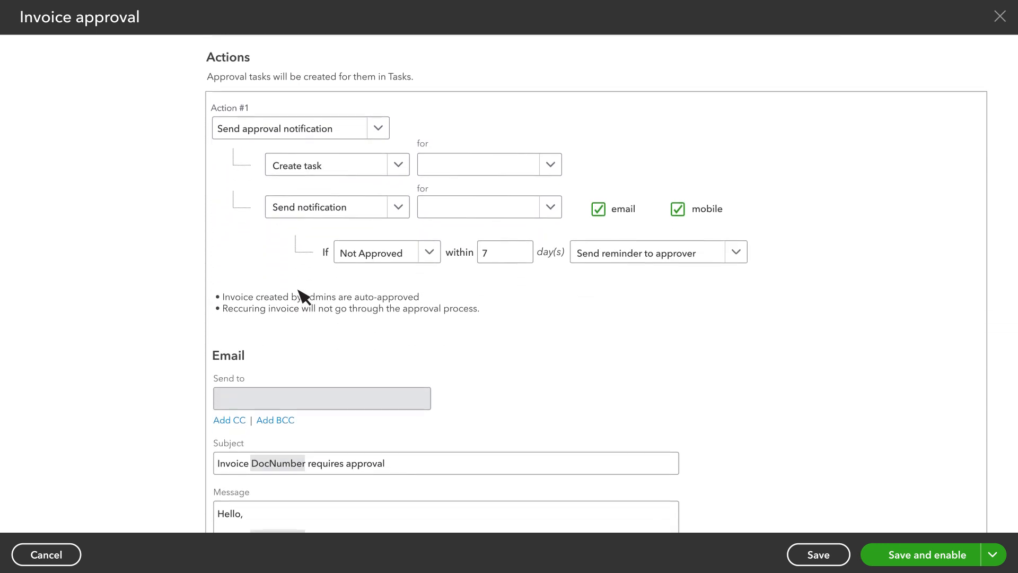
mouse_move(367, 141)
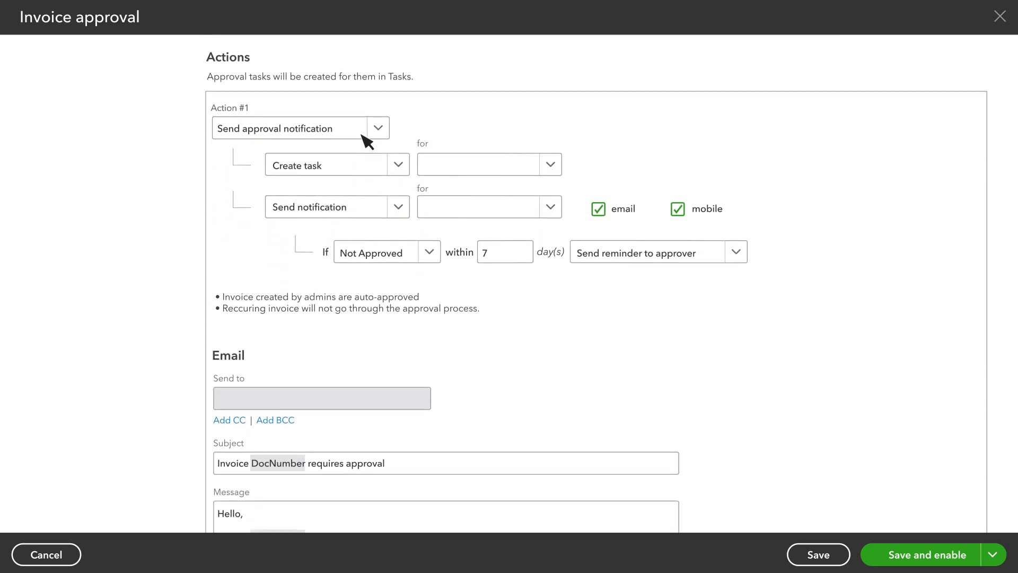
mouse_move(499, 164)
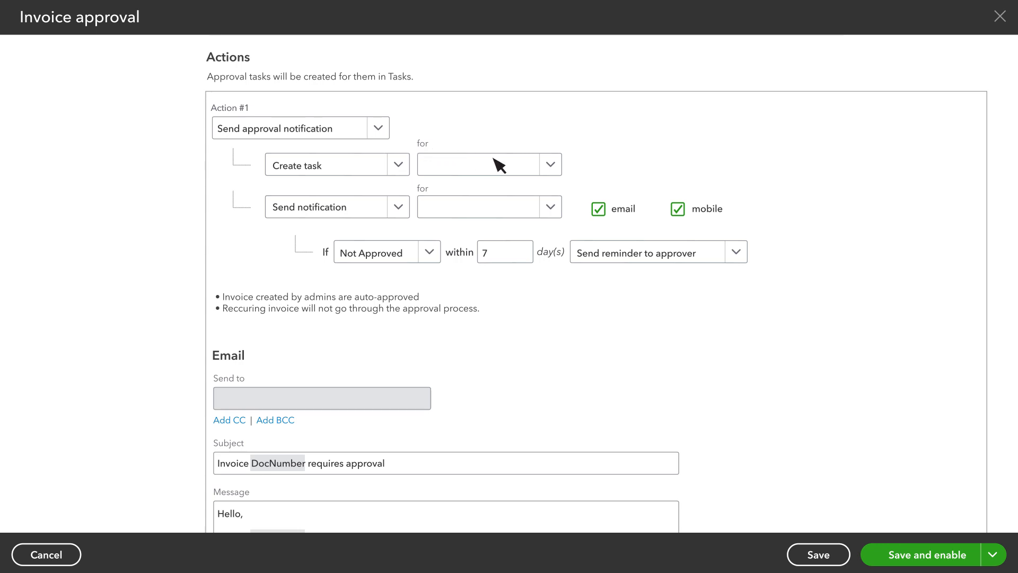
left_click(549, 163)
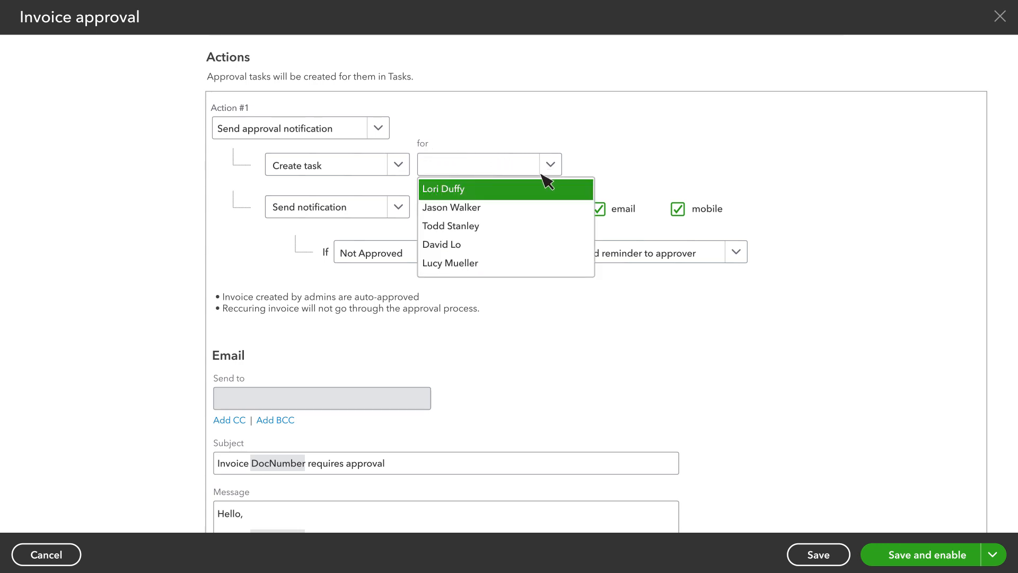
mouse_move(524, 202)
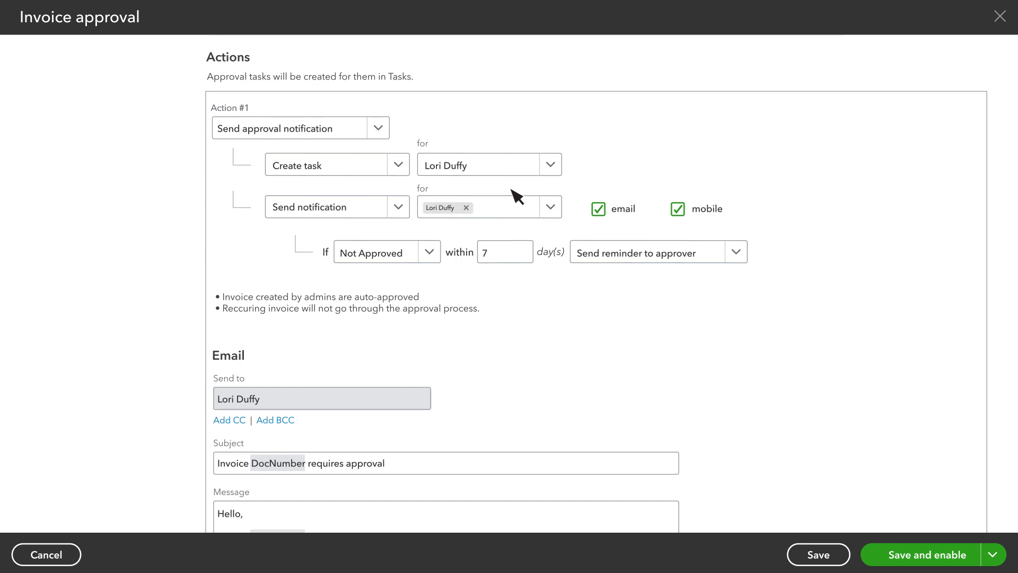
mouse_move(281, 220)
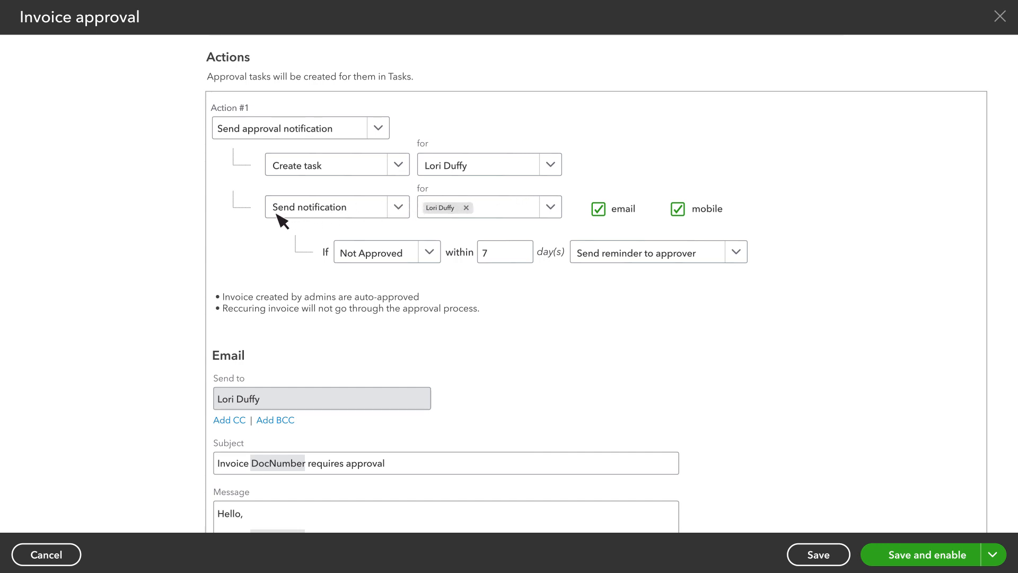
mouse_move(357, 219)
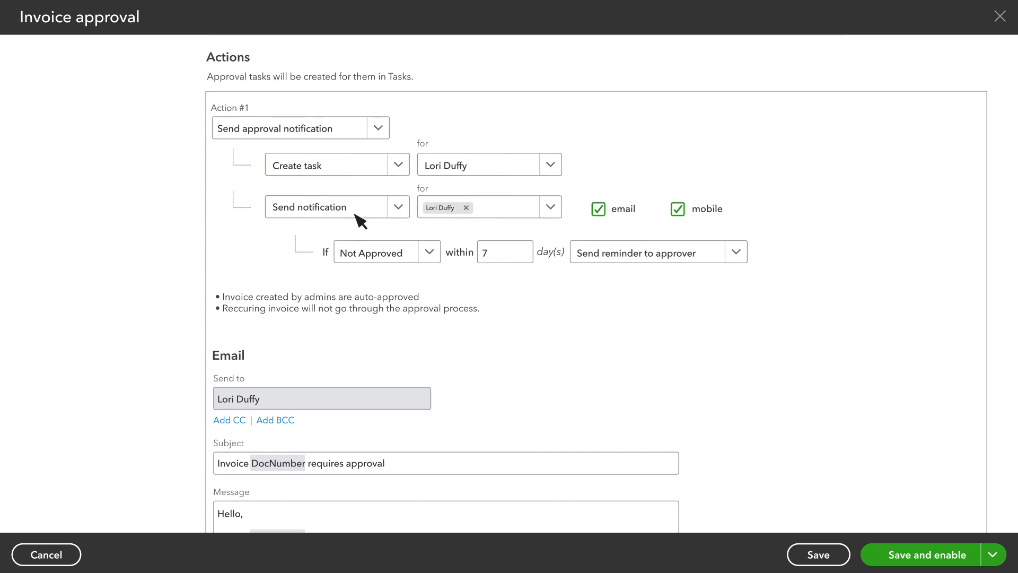
mouse_move(473, 220)
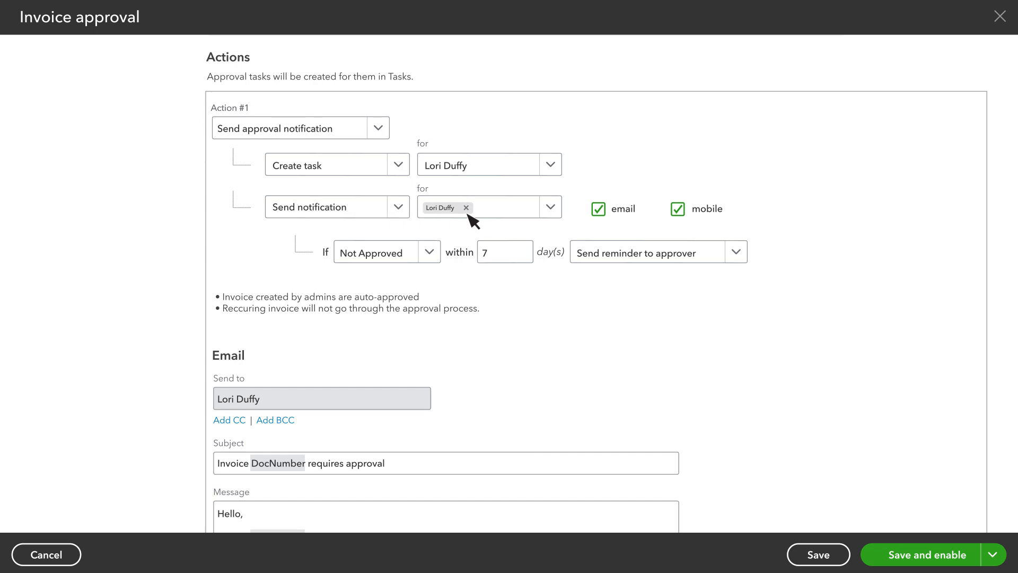
mouse_move(519, 219)
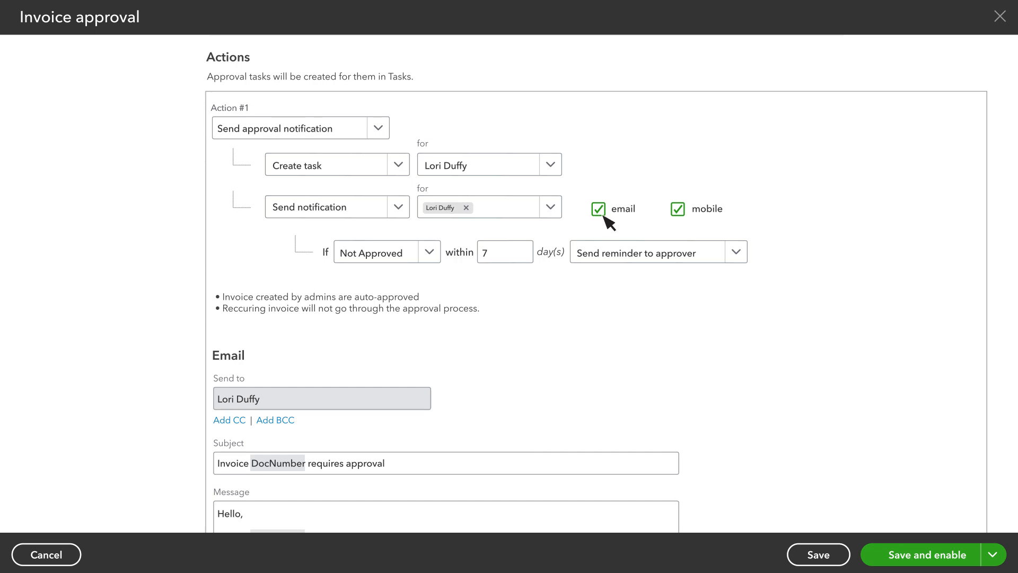
mouse_move(687, 223)
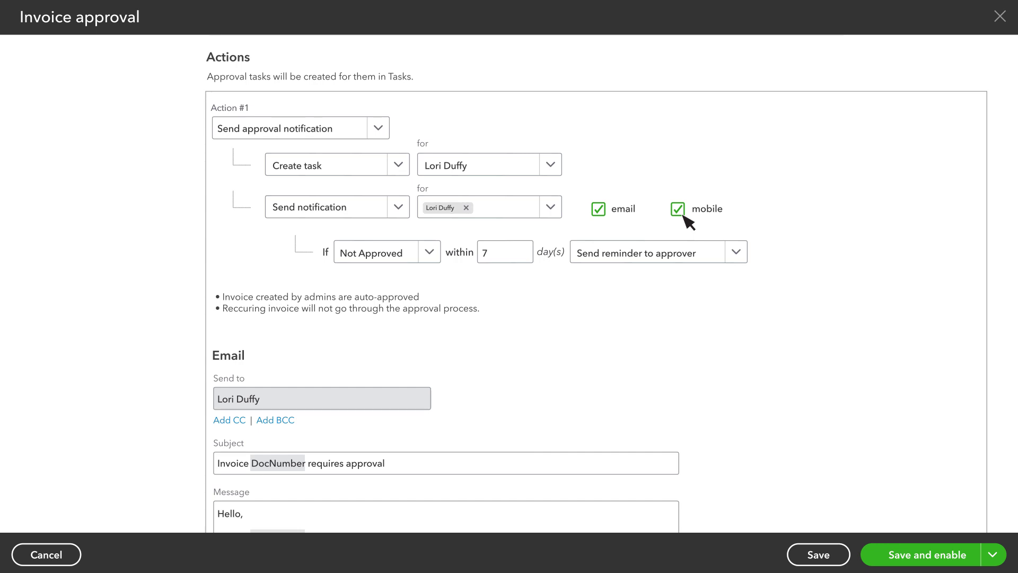
mouse_move(454, 258)
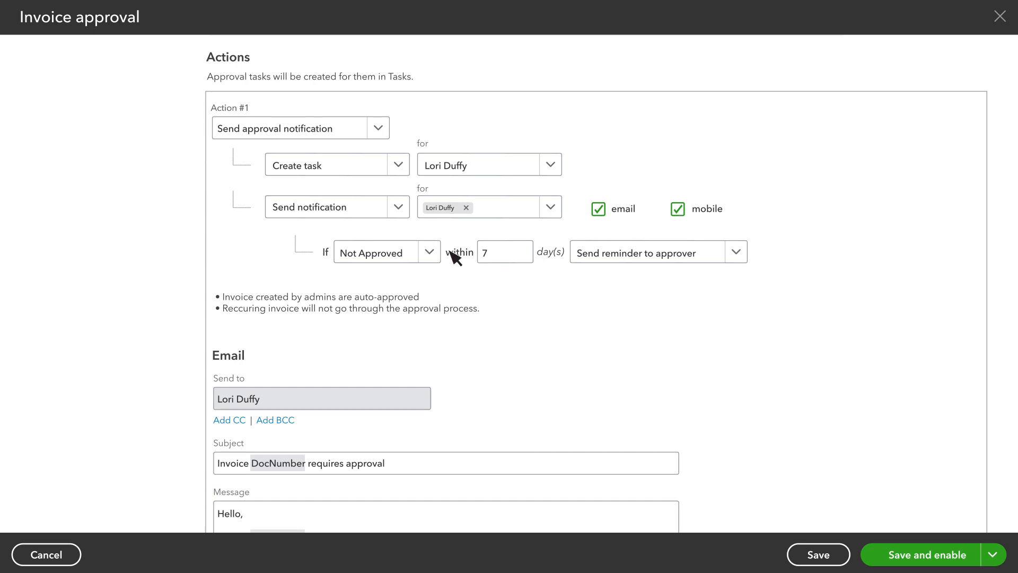
mouse_move(496, 269)
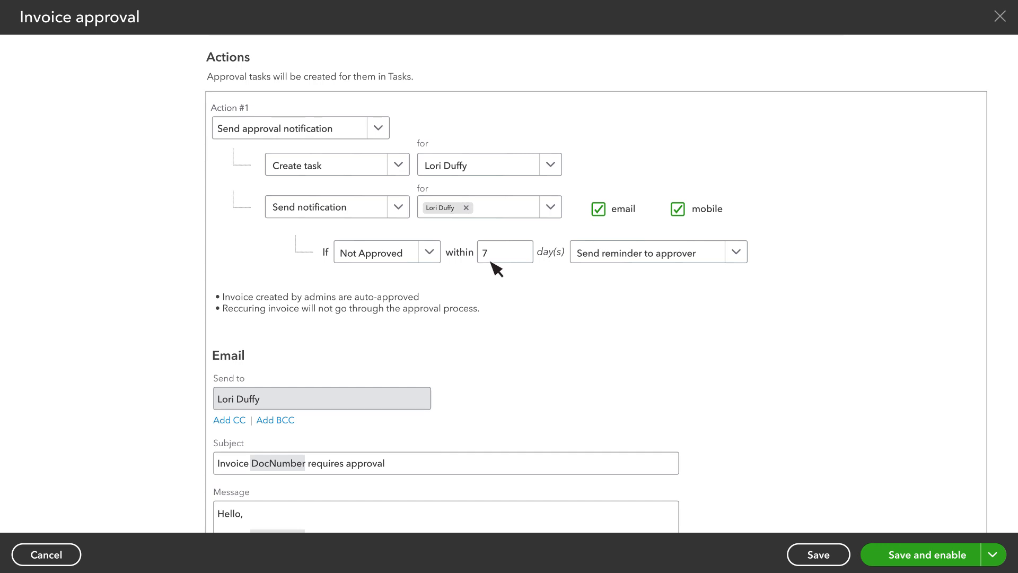
mouse_move(716, 263)
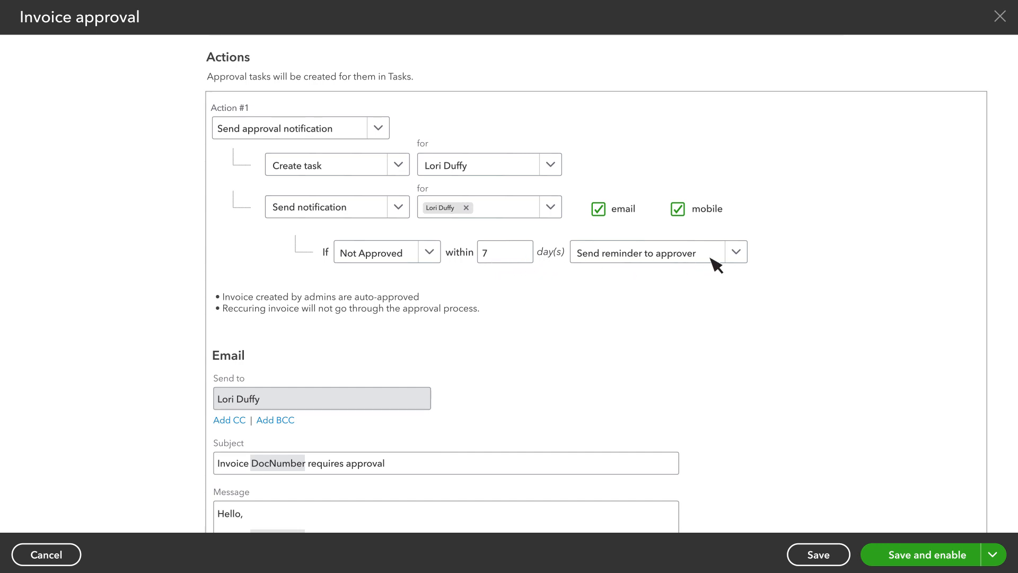
left_click(735, 253)
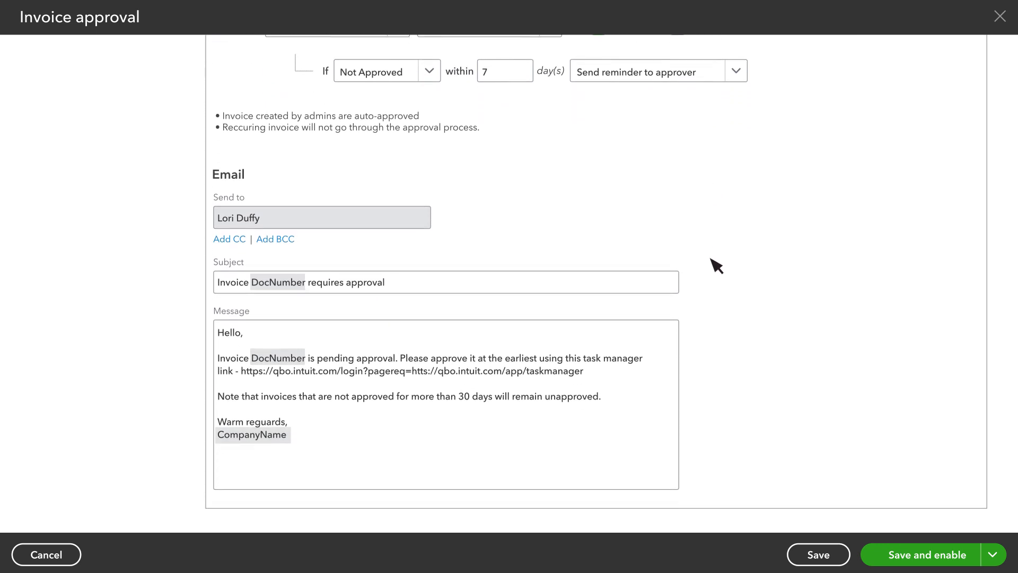
Save and enable the workflow so it appears as Enabled in My workflows
scroll("up", 3)
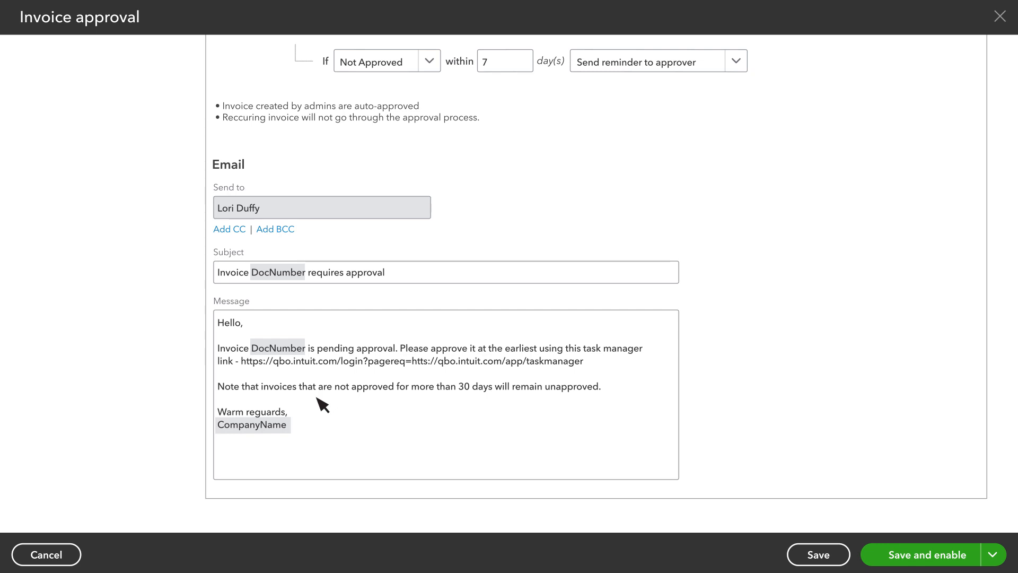
mouse_move(948, 556)
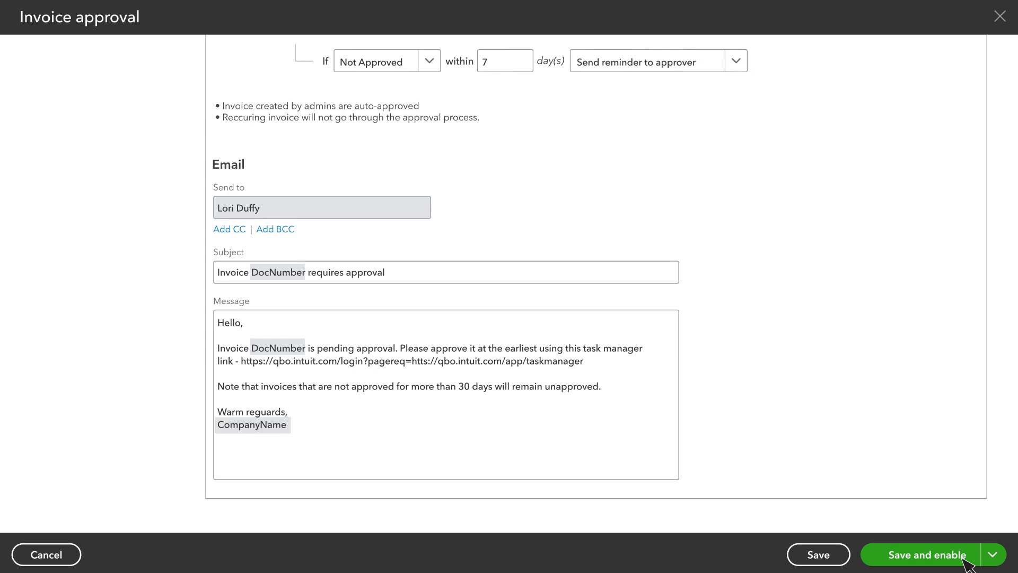
left_click(926, 555)
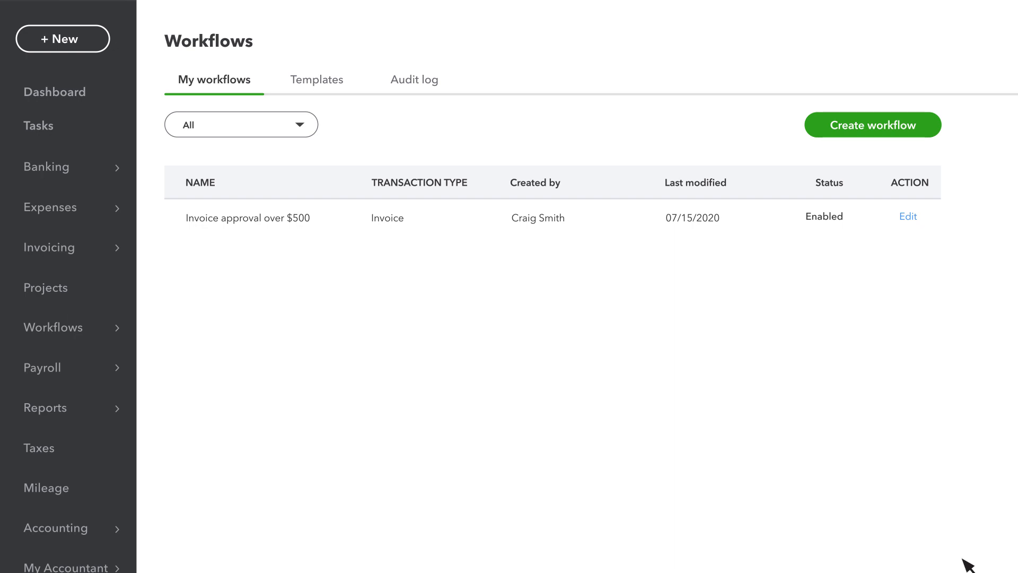
mouse_move(107, 166)
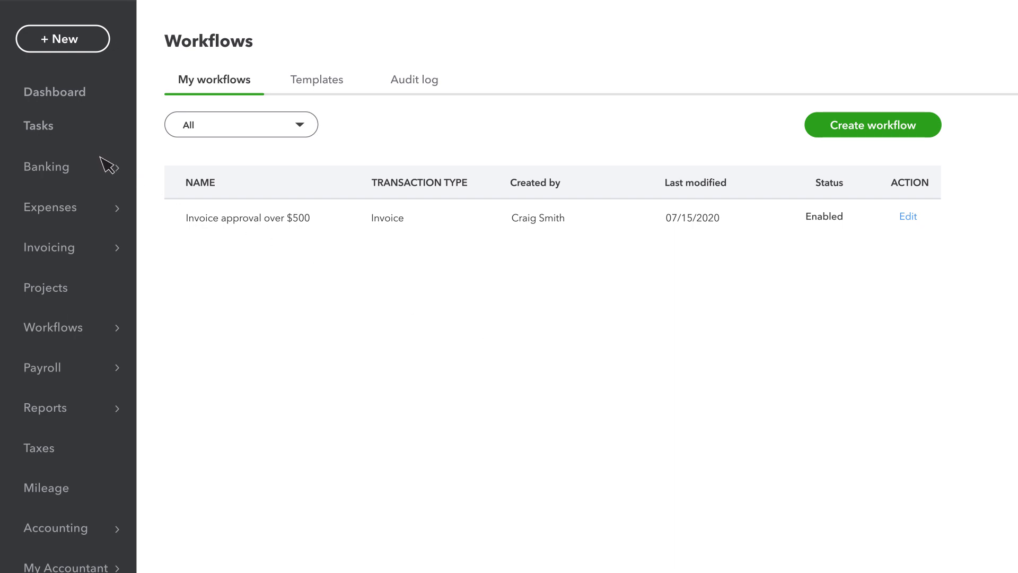
From Tasks, expand 'Approve 1 invoice' and open pending invoice #796 for $5,500.00
left_click(38, 125)
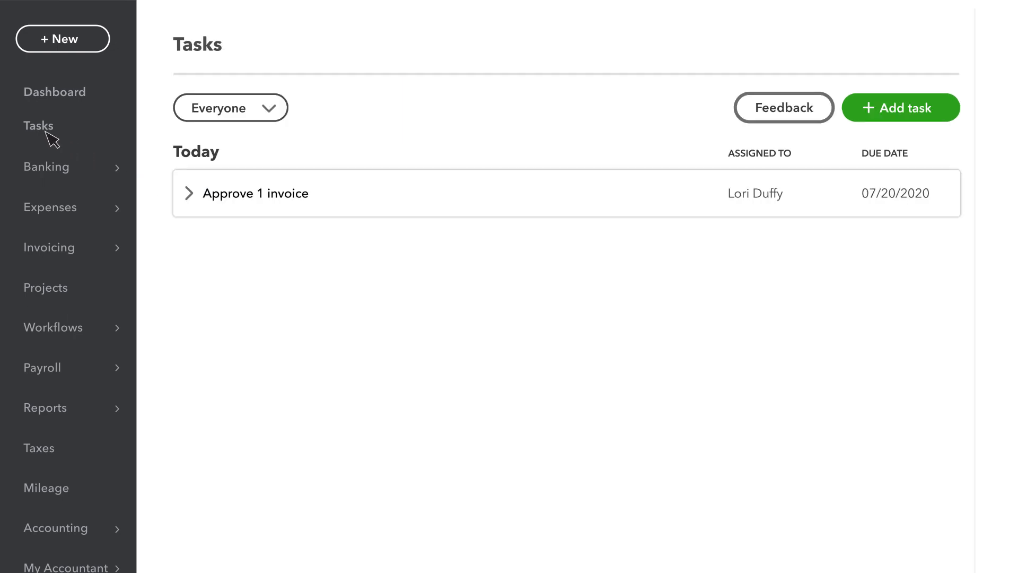
mouse_move(236, 192)
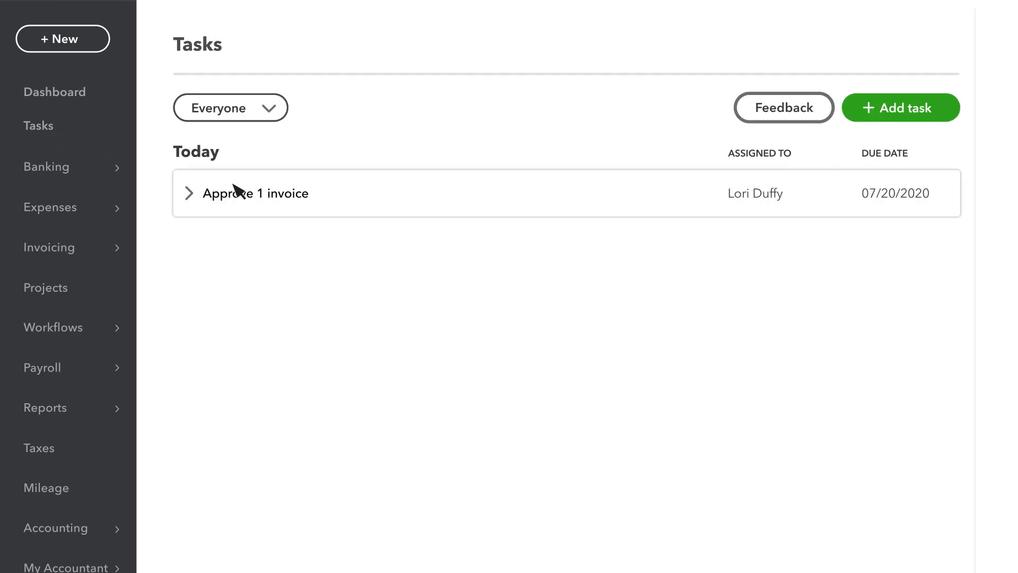
left_click(189, 193)
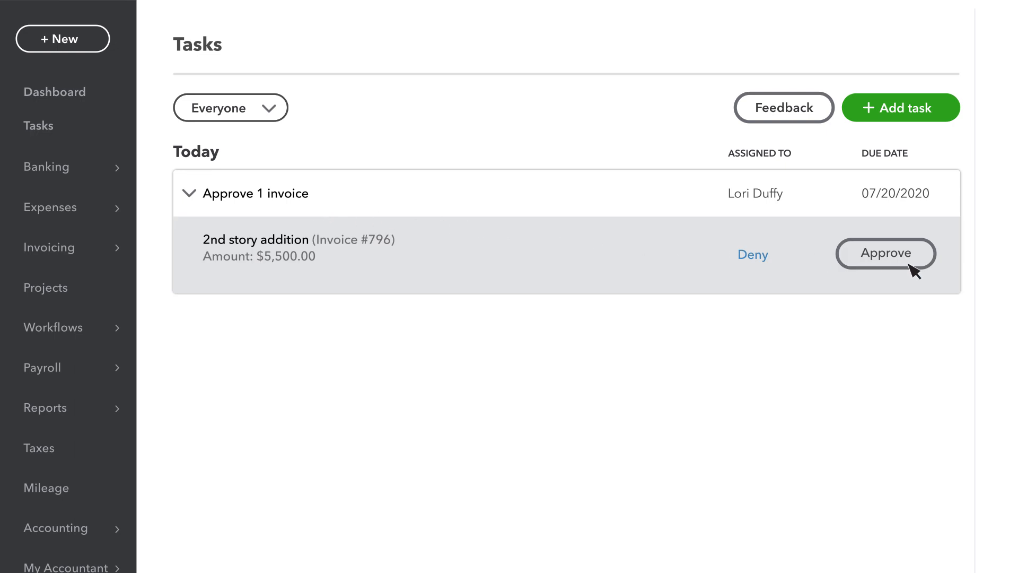
mouse_move(340, 270)
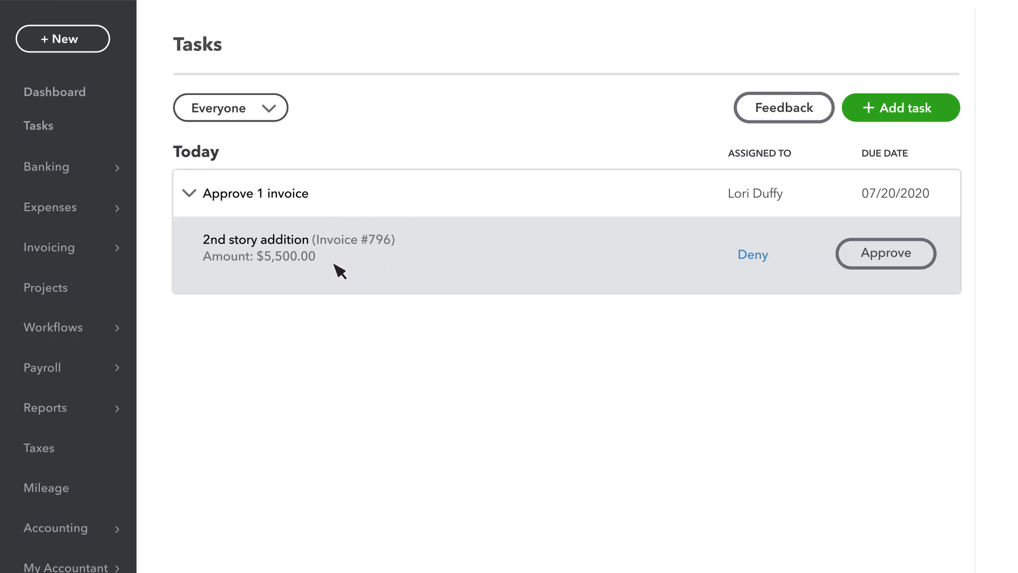
left_click(260, 238)
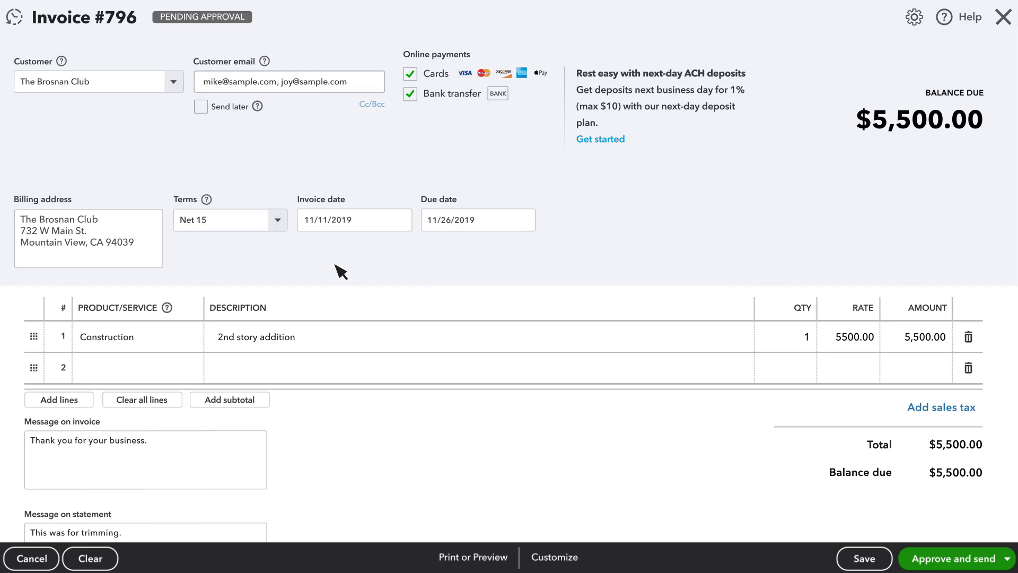